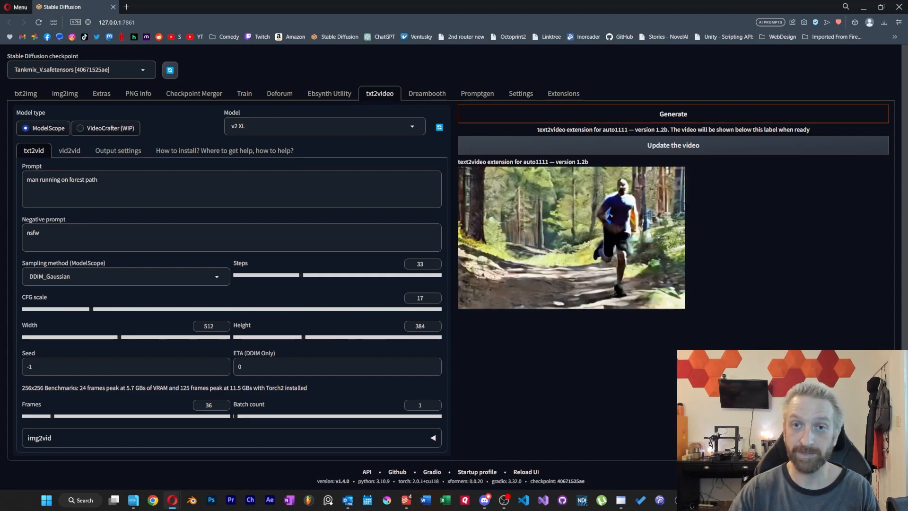
# Show the Installed extensions list, including sd-webui-modelscope-text2video
pyautogui.click(563, 93)
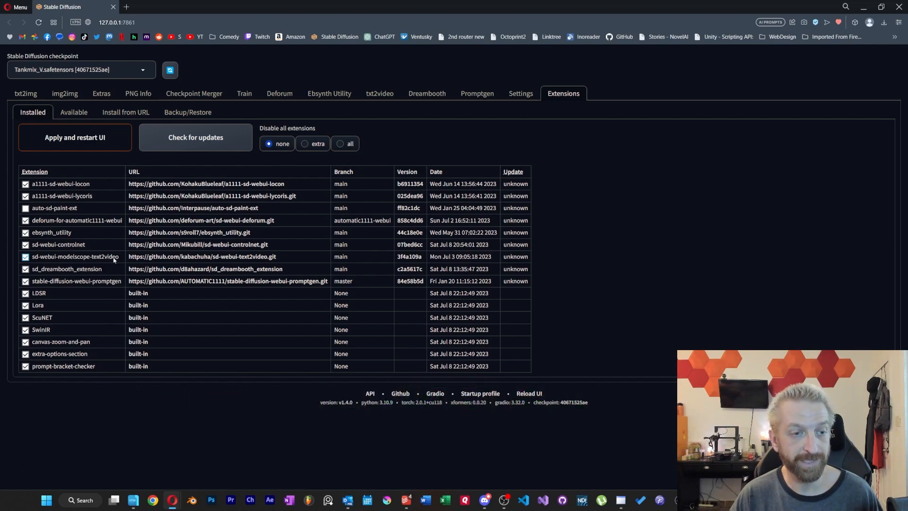
pyautogui.moveTo(106, 265)
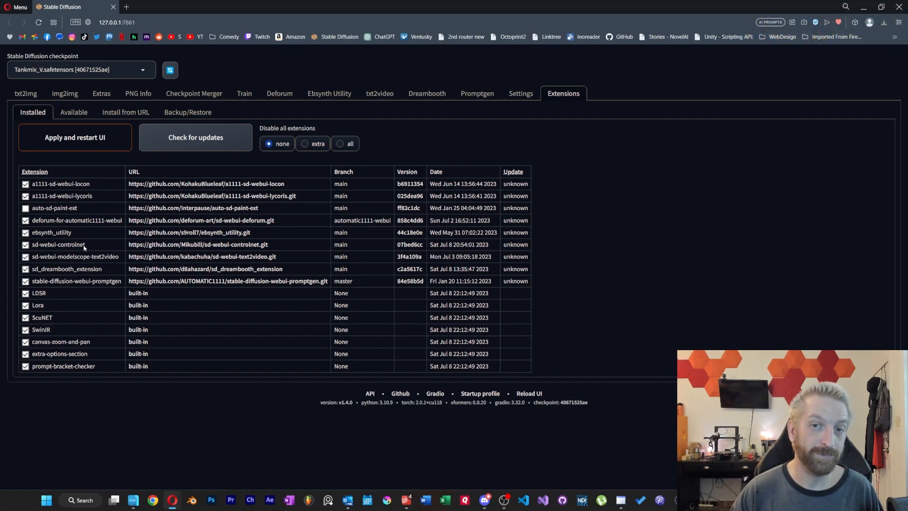
# Return to txt2video and browse the Model list, keeping v2 XL selected
pyautogui.click(380, 93)
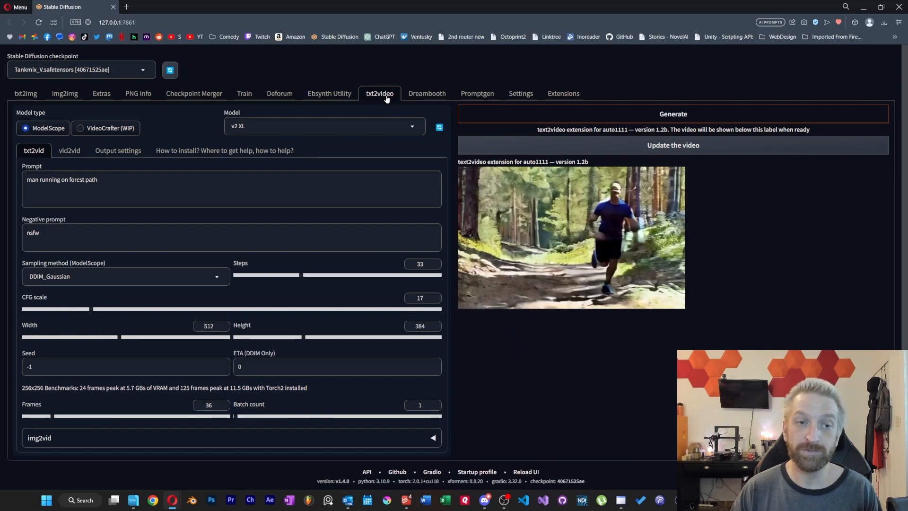
pyautogui.click(570, 237)
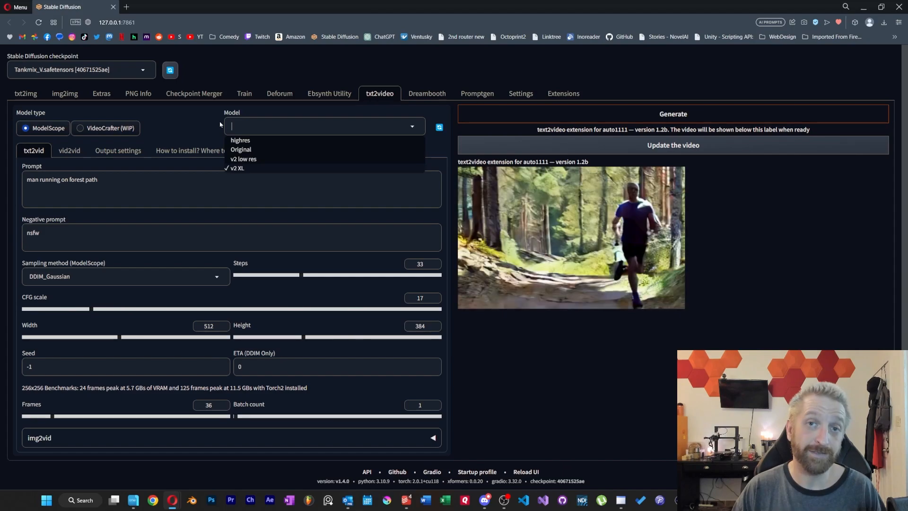
pyautogui.click(237, 167)
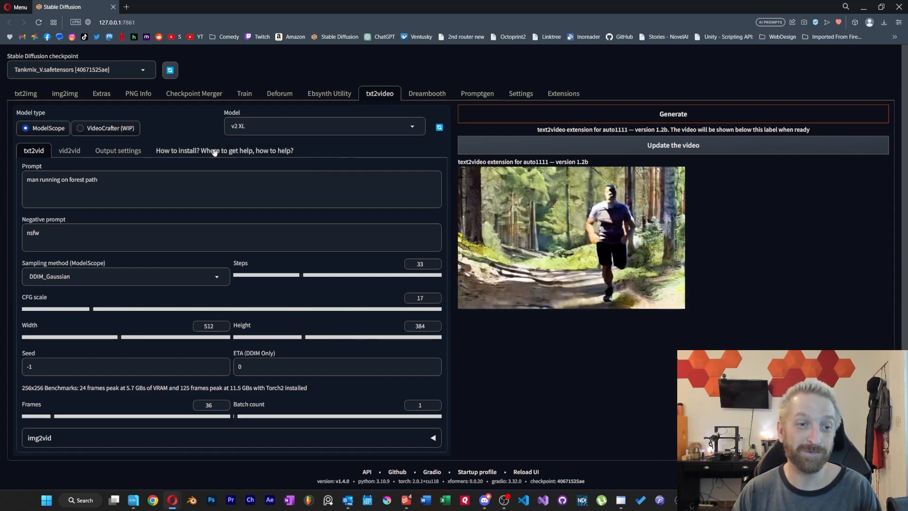
# Open the 'How to install? Where to get help, how to help?' notes in txt2video
pyautogui.click(224, 151)
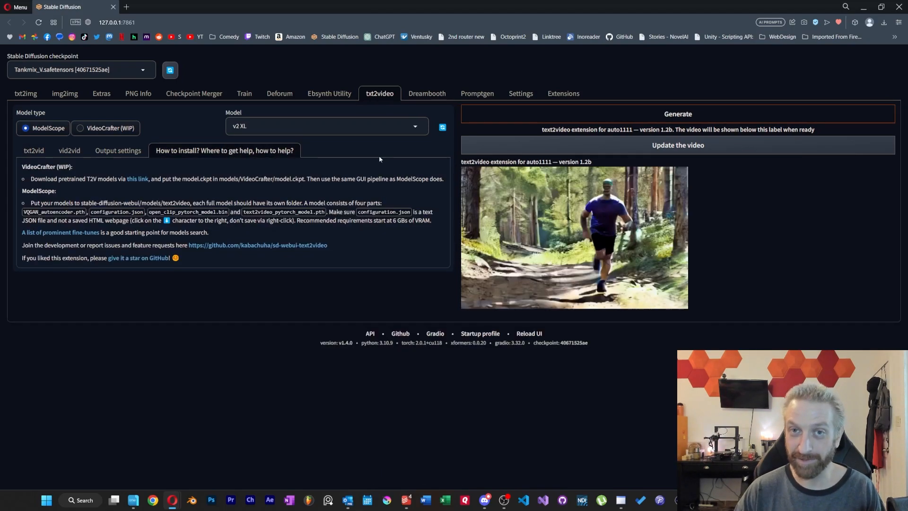
pyautogui.moveTo(213, 199)
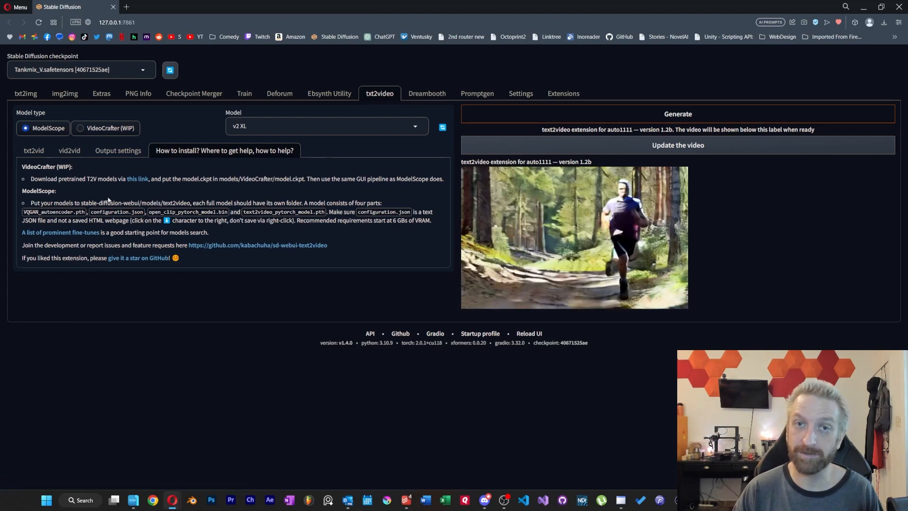
# Open the README's prominent fine-tunes list and scroll through ZeroScope v2, Potat1 and Animov
pyautogui.click(60, 232)
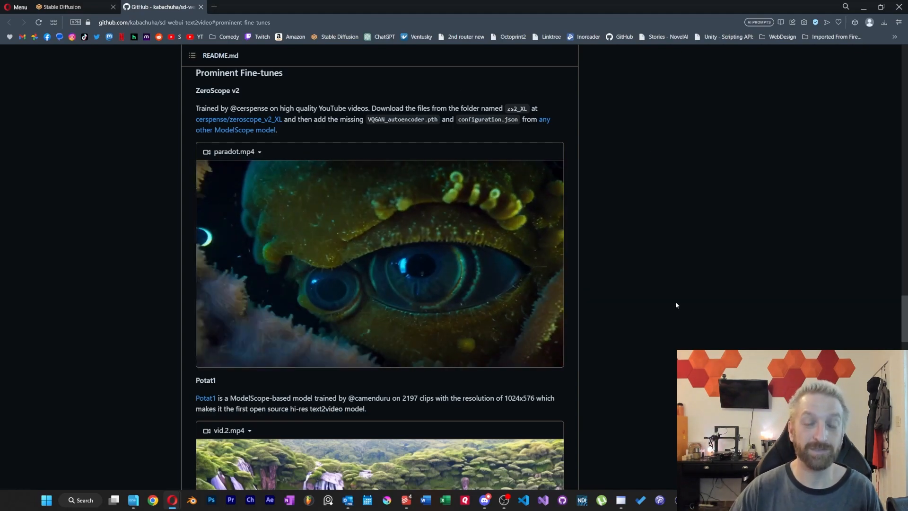
pyautogui.scroll(-3)
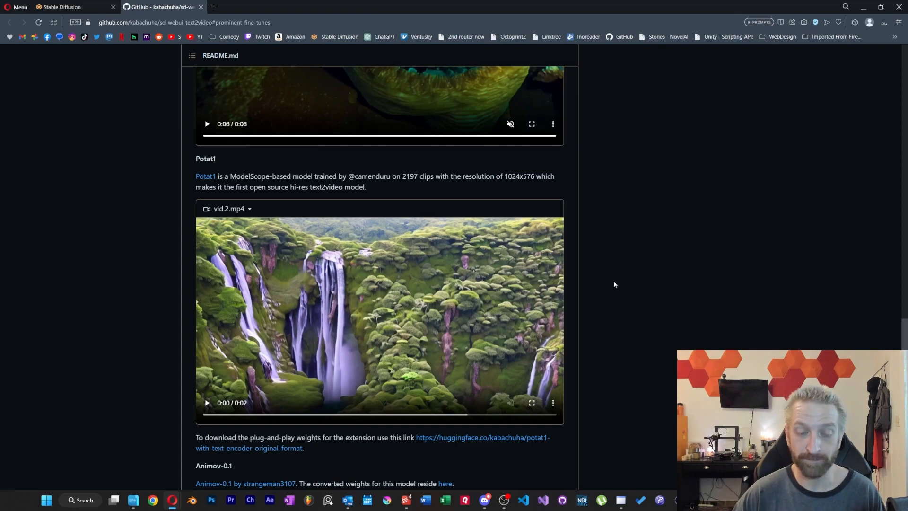
pyautogui.scroll(3)
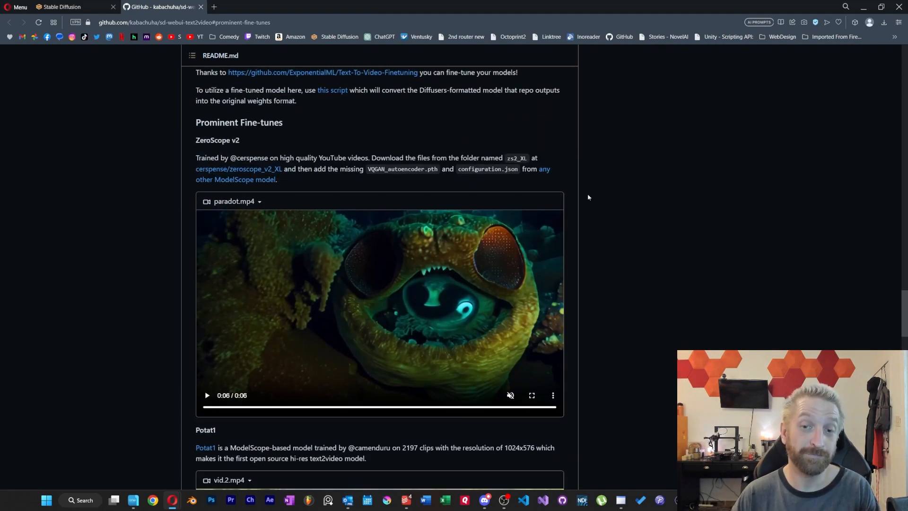
pyautogui.moveTo(427, 189)
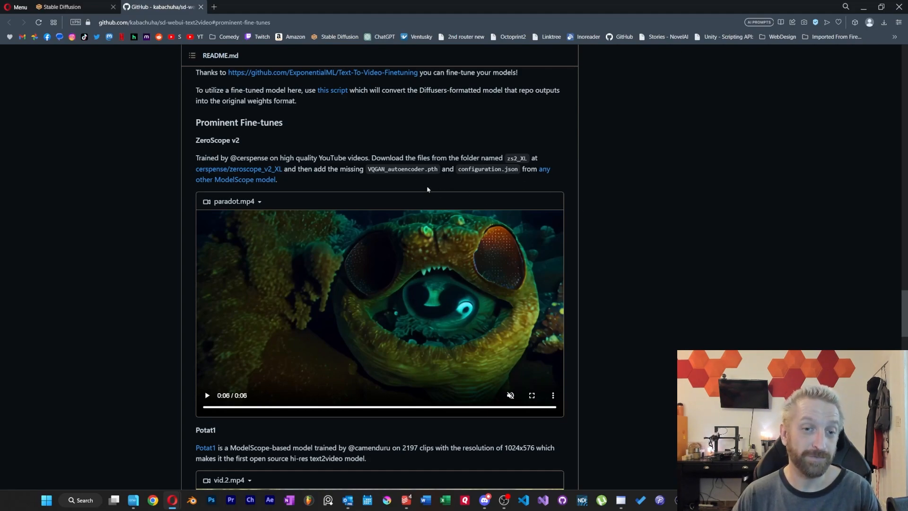
pyautogui.moveTo(434, 184)
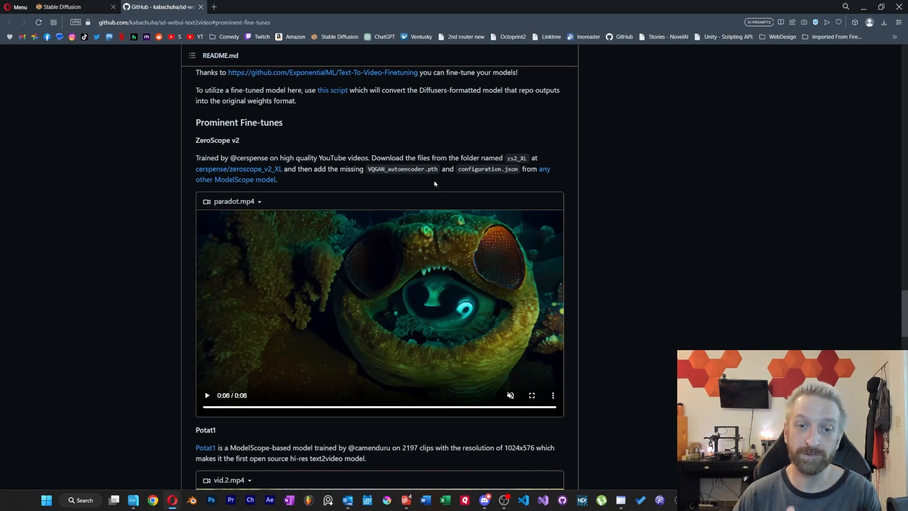
pyautogui.moveTo(595, 191)
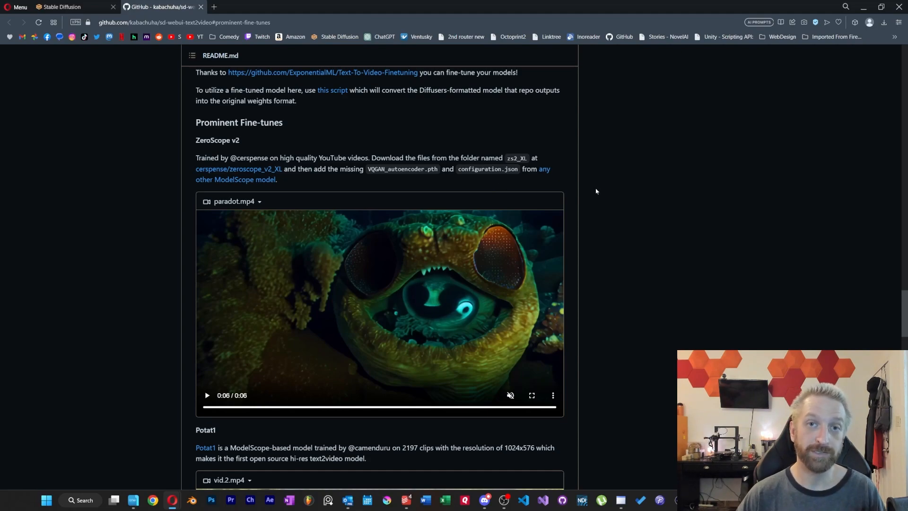
pyautogui.moveTo(582, 198)
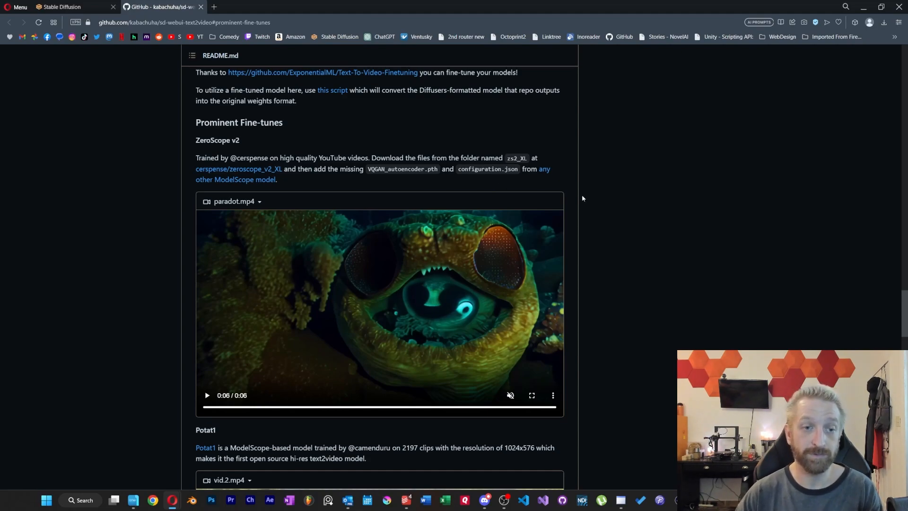
pyautogui.moveTo(542, 170)
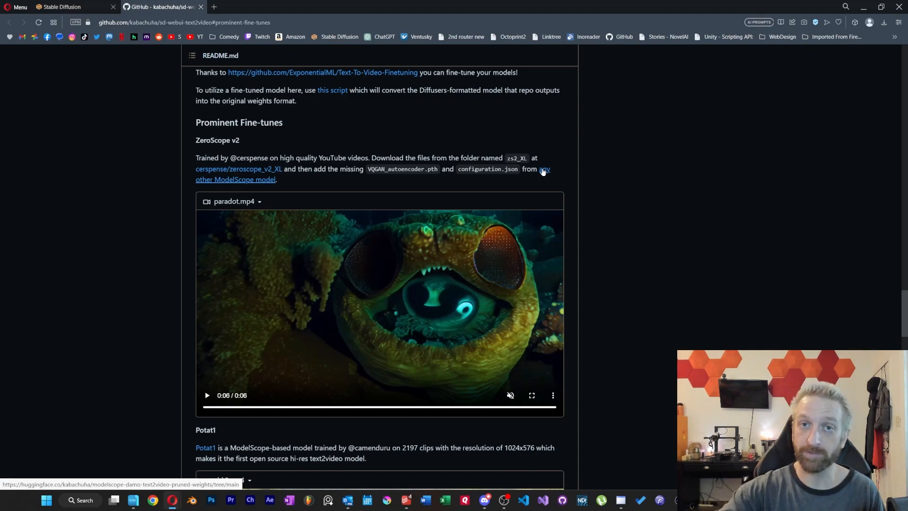
pyautogui.moveTo(417, 166)
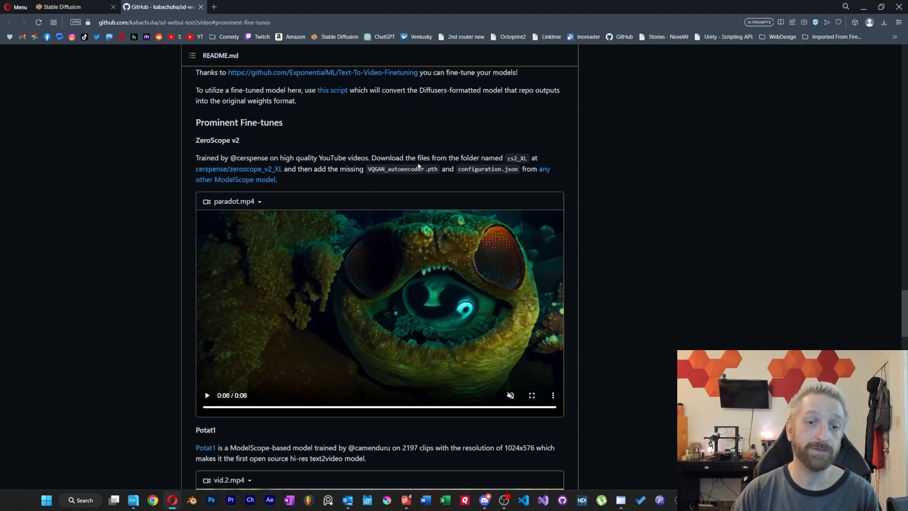
pyautogui.moveTo(733, 201)
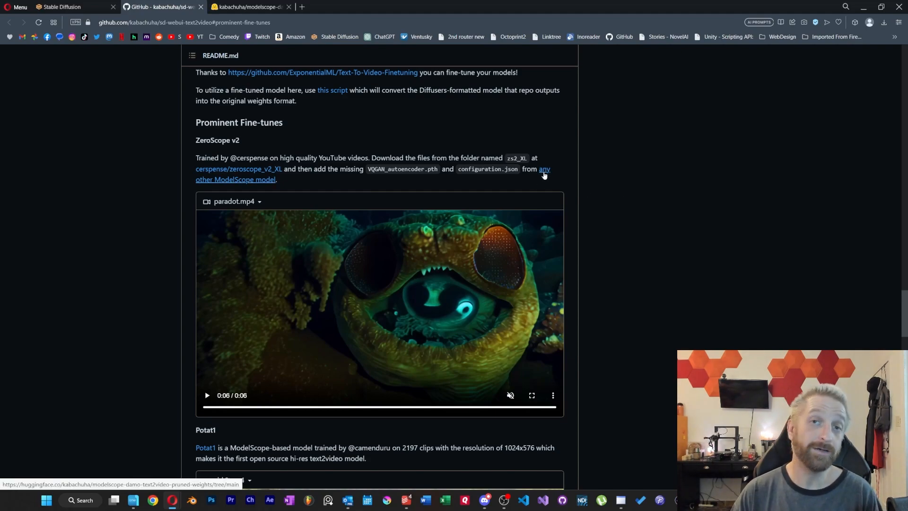
# View the kabachuha/modelscope-damo-text2video-pruned-weights file list on Hugging Face
pyautogui.click(543, 171)
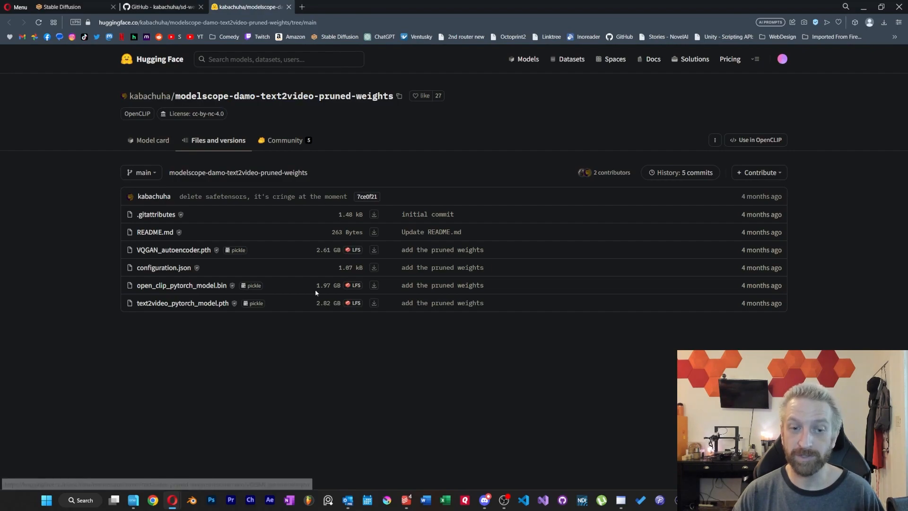
pyautogui.moveTo(215, 307)
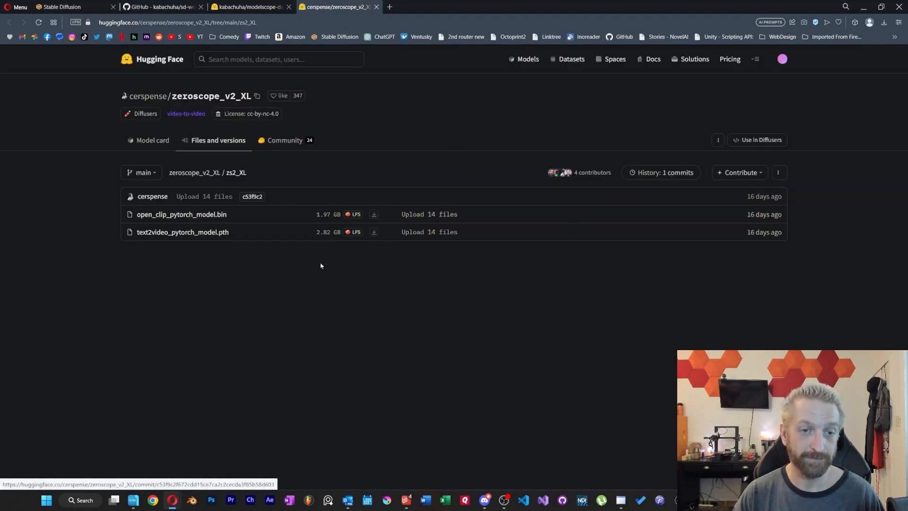
pyautogui.moveTo(238, 231)
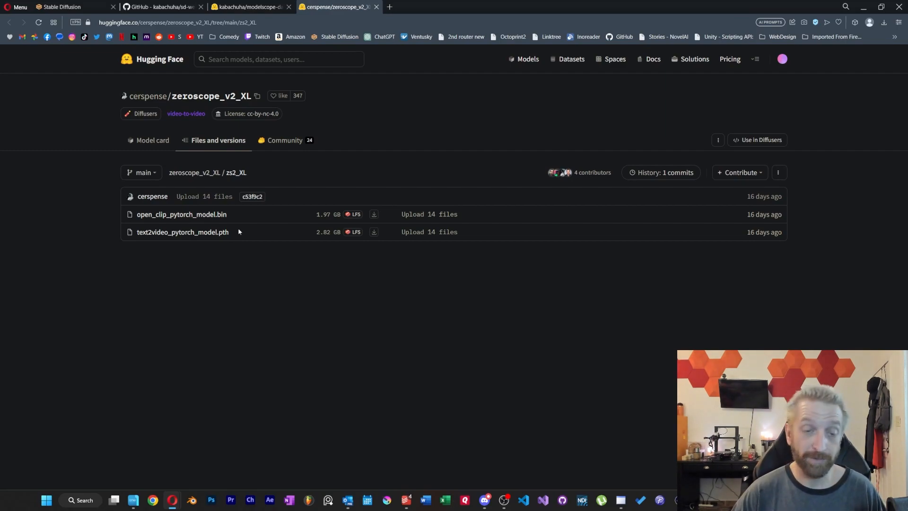
pyautogui.click(250, 7)
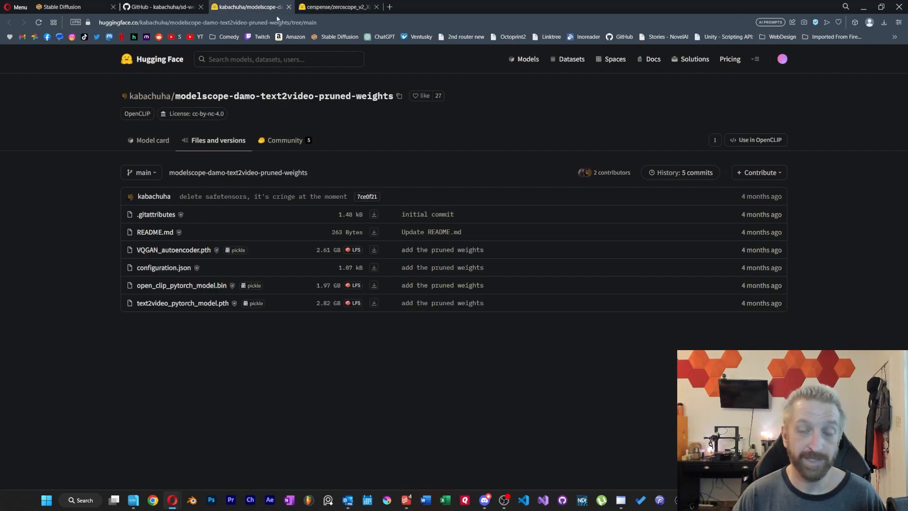
pyautogui.moveTo(157, 259)
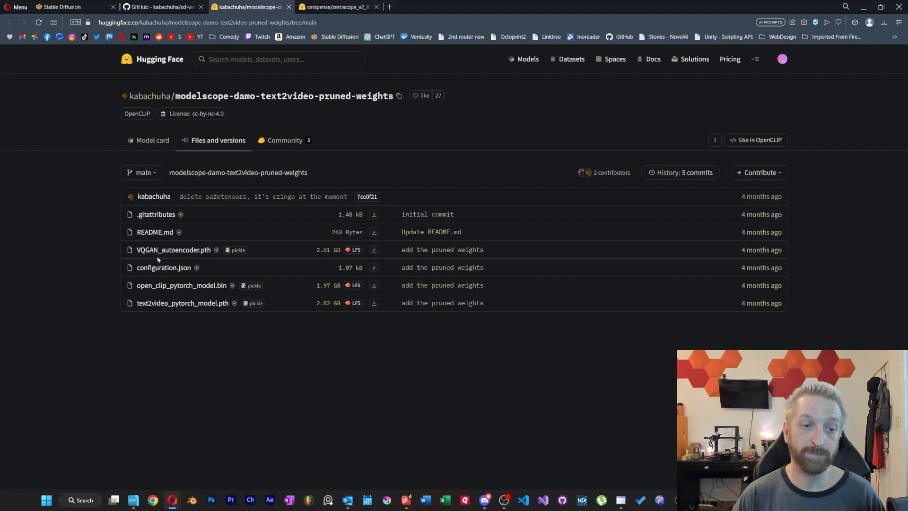
pyautogui.moveTo(173, 250)
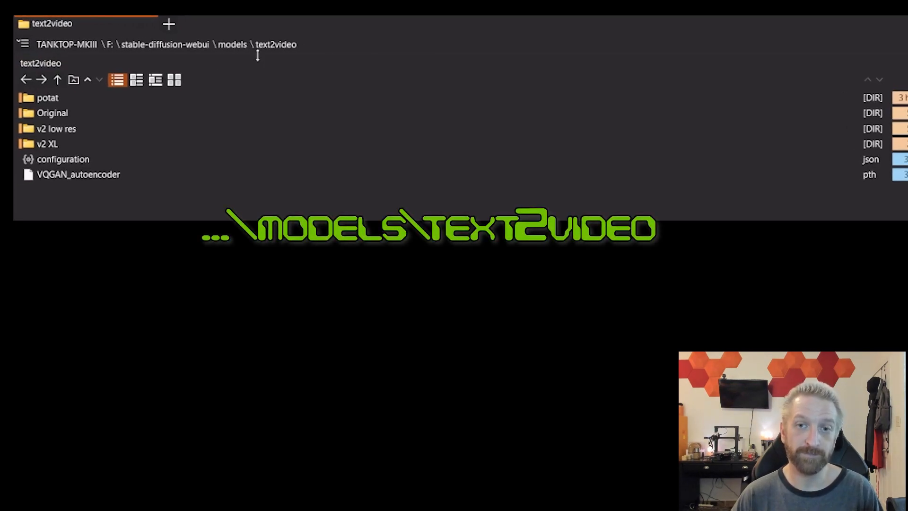
pyautogui.moveTo(343, 57)
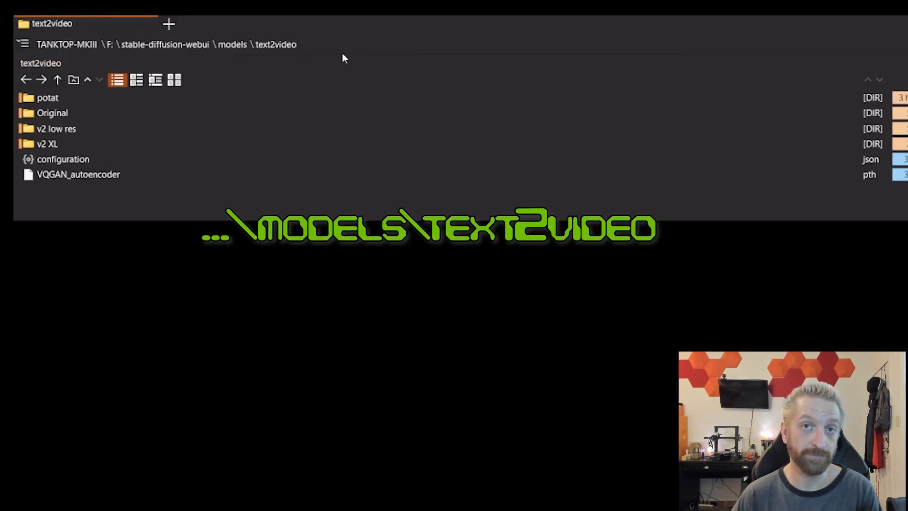
pyautogui.click(52, 112)
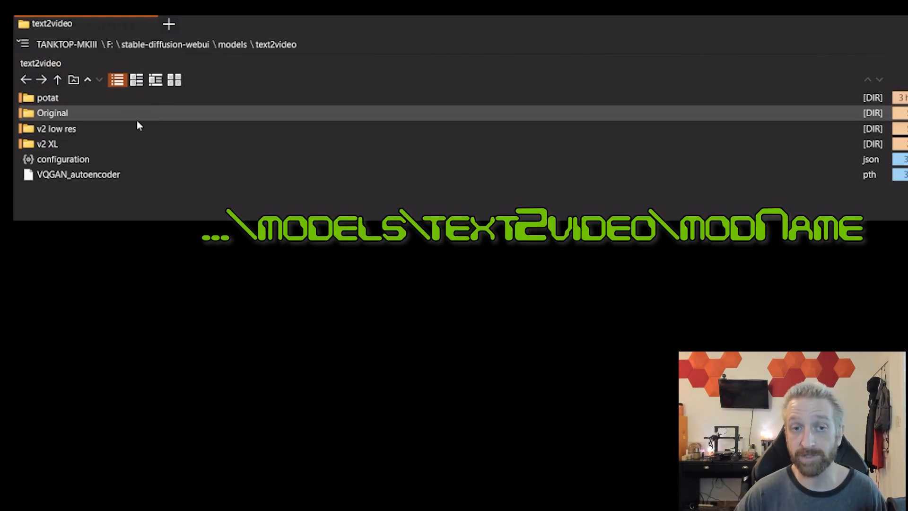
pyautogui.click(52, 113)
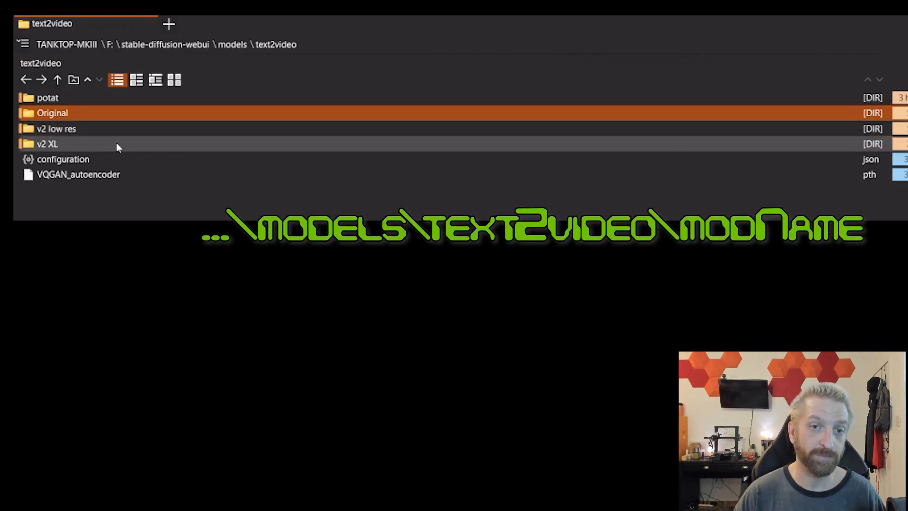
pyautogui.moveTo(99, 158)
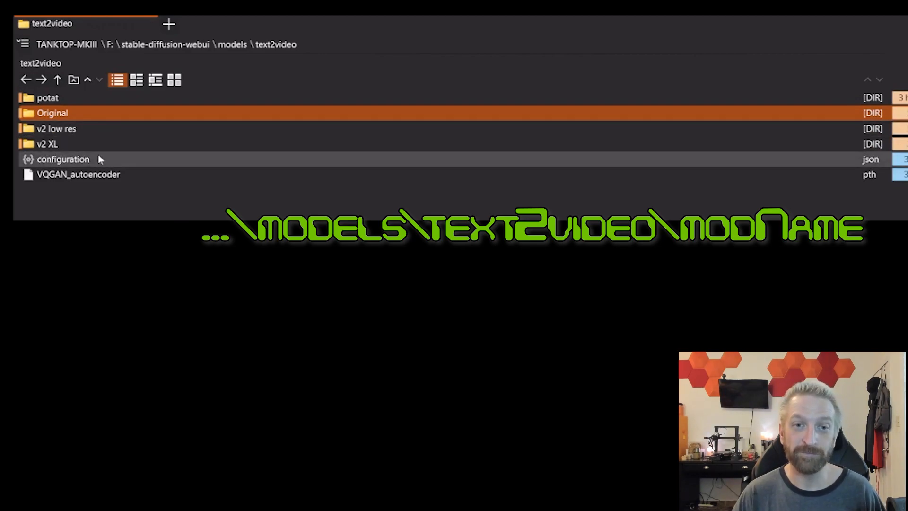
pyautogui.click(56, 128)
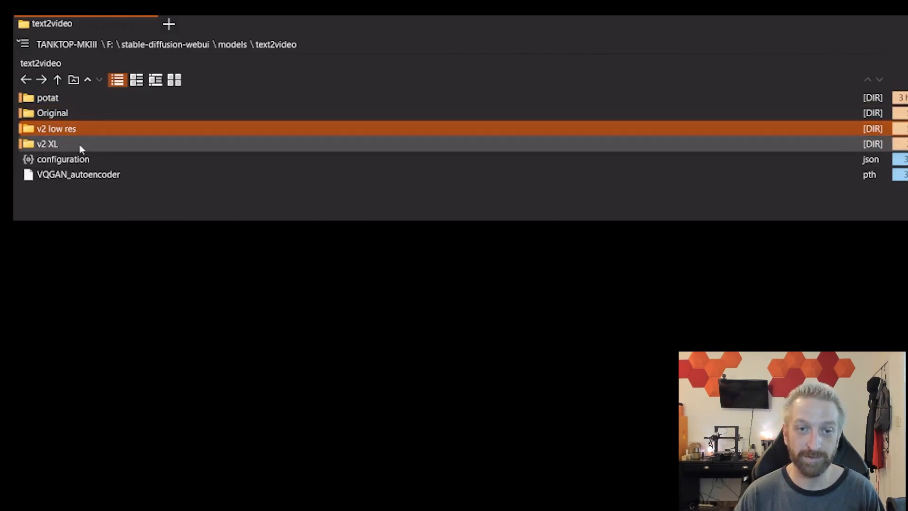
pyautogui.doubleClick(47, 144)
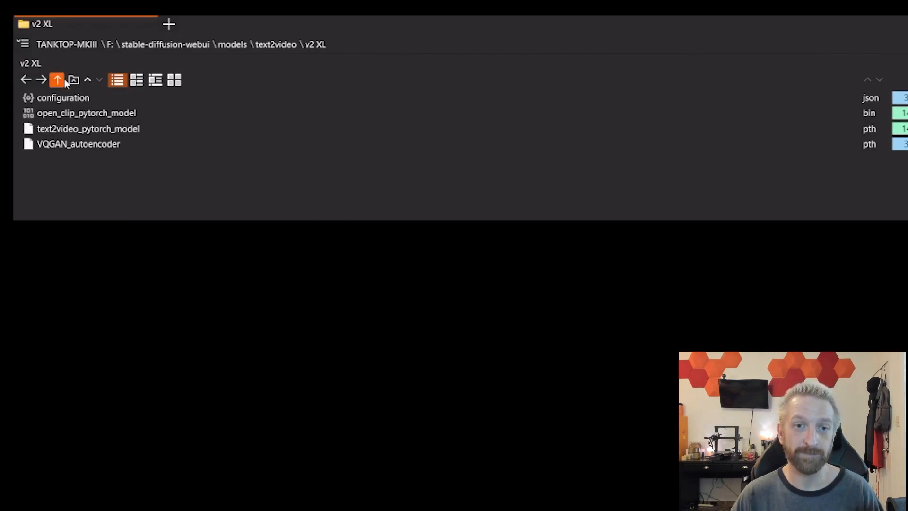
pyautogui.click(57, 80)
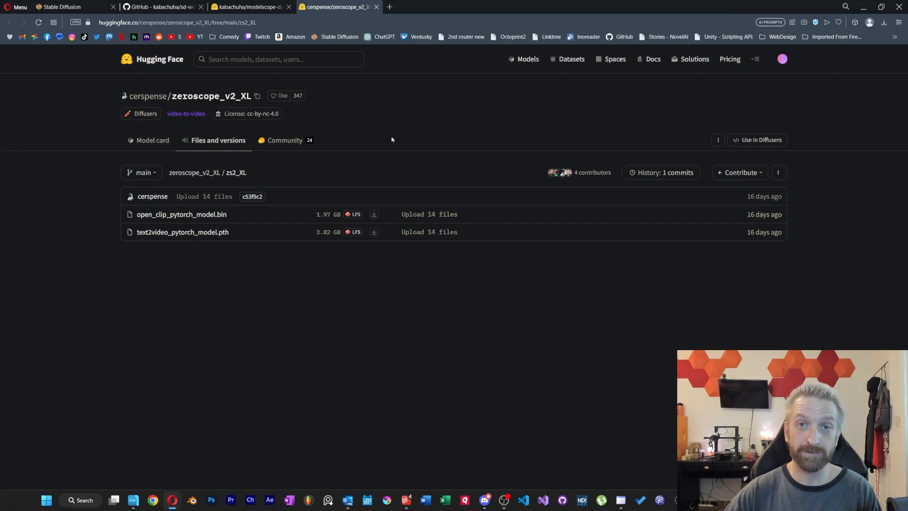
# Browse cerspense's models and view zeroscope_v2_1111models' files and versions
pyautogui.click(152, 196)
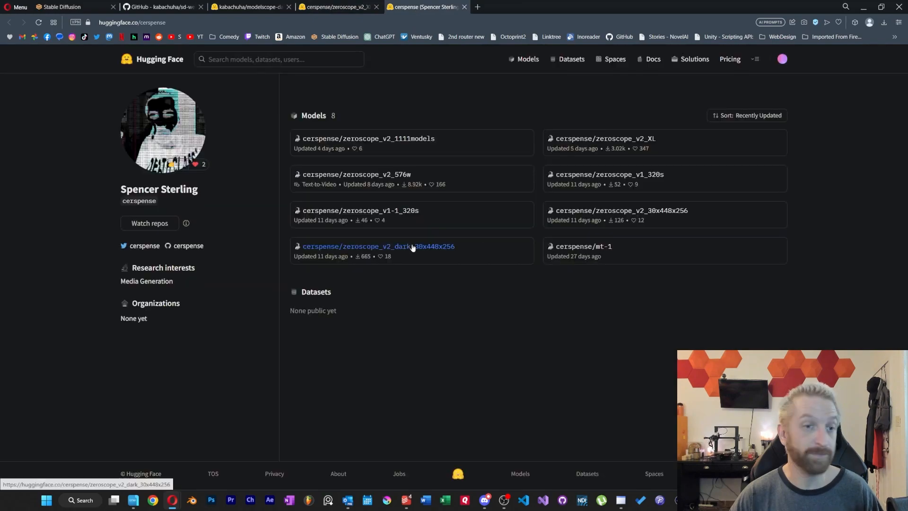
pyautogui.moveTo(455, 307)
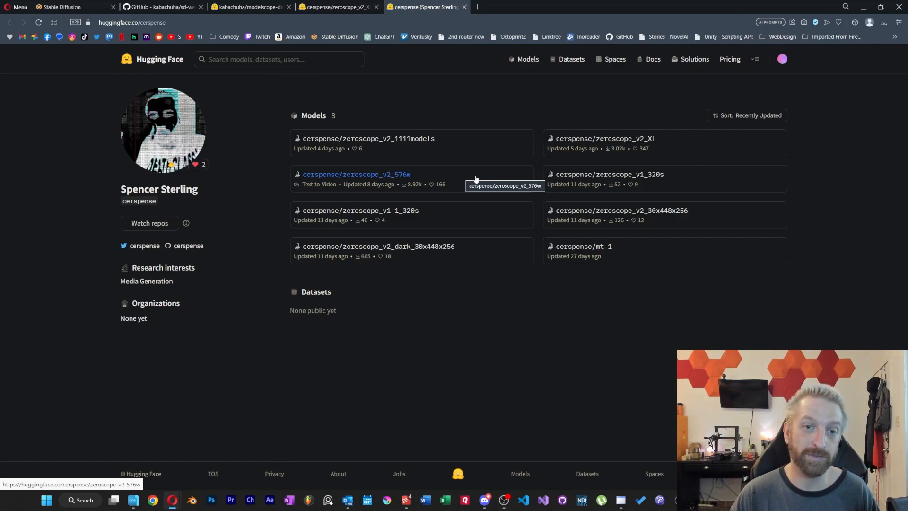
pyautogui.click(367, 138)
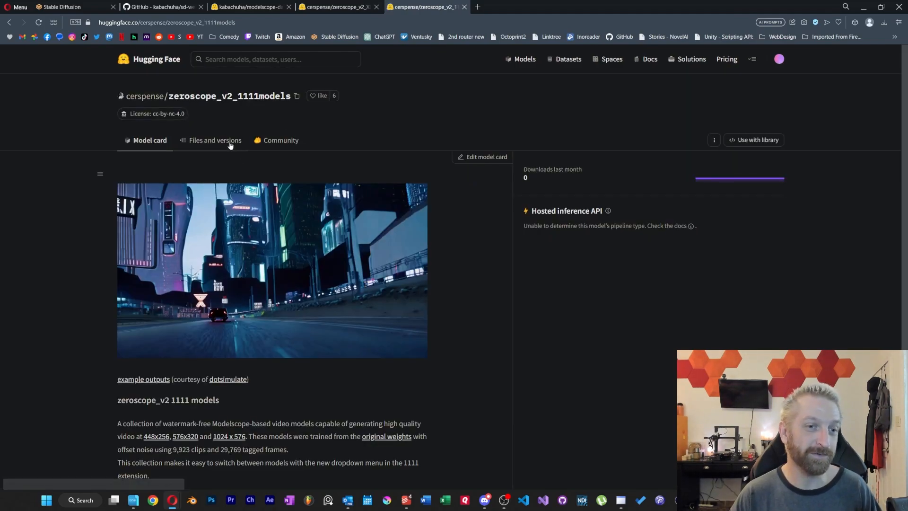
pyautogui.click(214, 140)
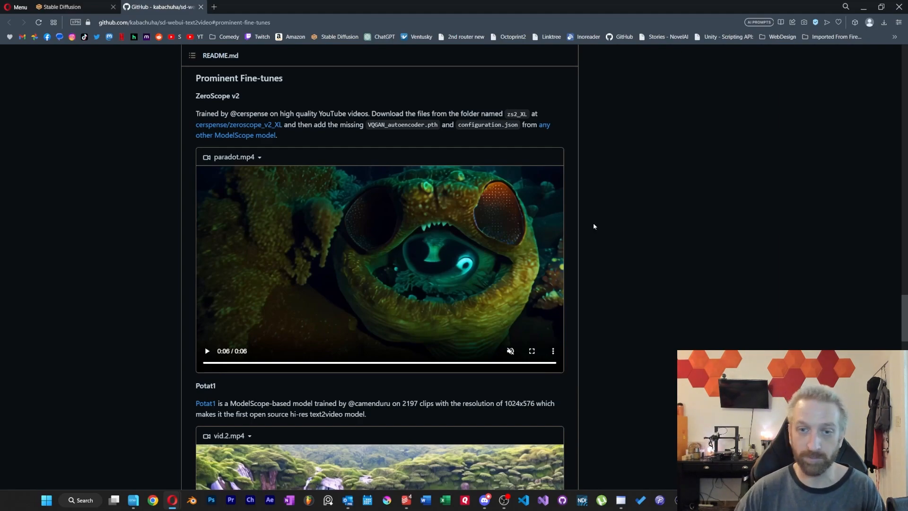
# Scroll through the README's ZeroScope v2, Potat1 and Animov-0.1 examples
pyautogui.scroll(-3)
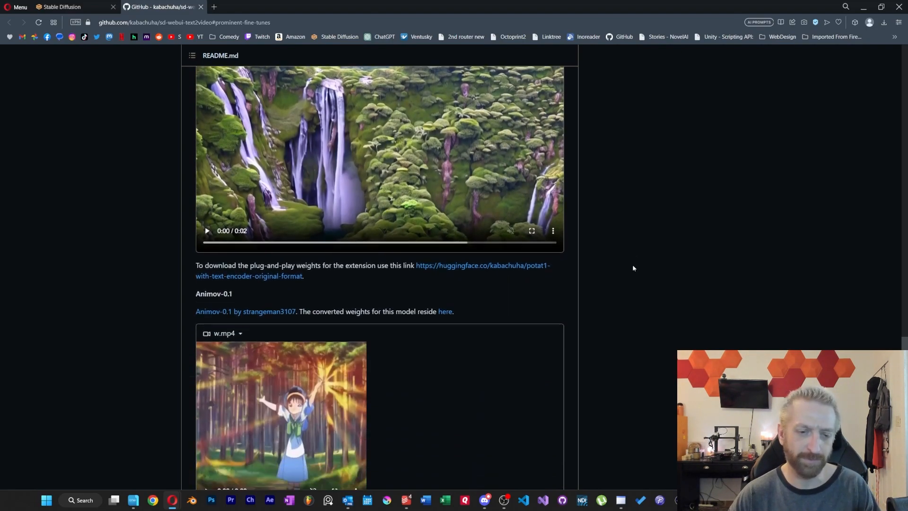
pyautogui.scroll(-3)
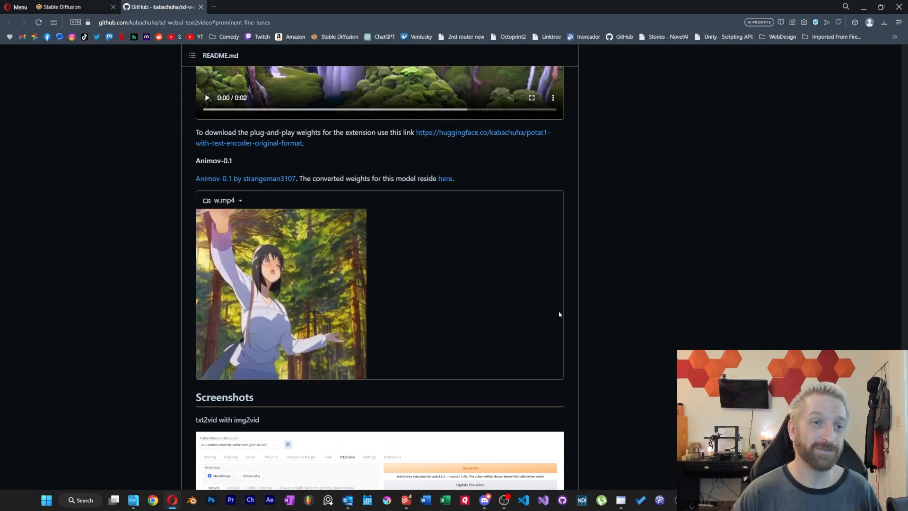
pyautogui.click(61, 6)
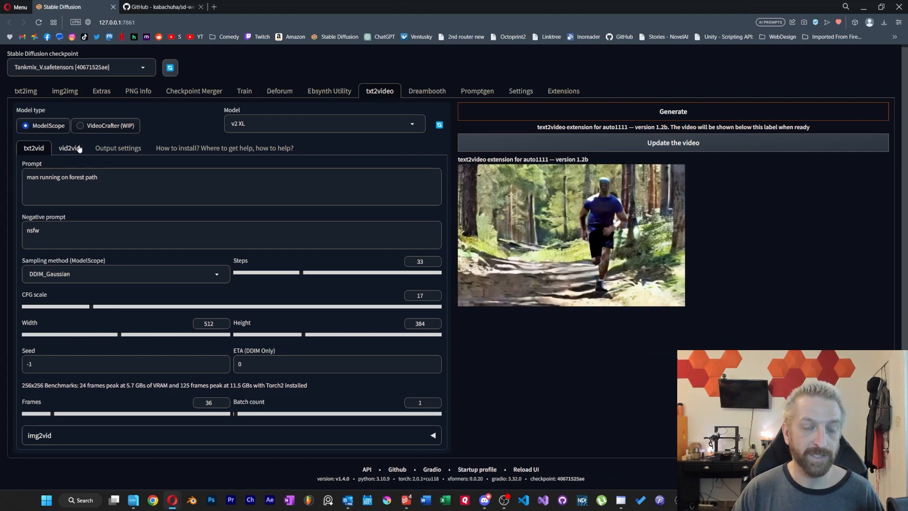
# Switch to the vid2vid sub-tab and scroll through its settings
pyautogui.click(69, 147)
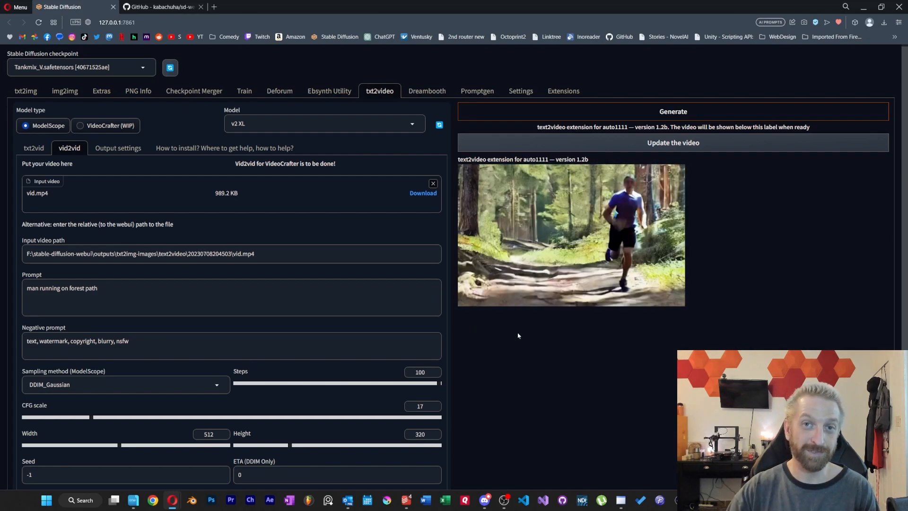
pyautogui.scroll(-3)
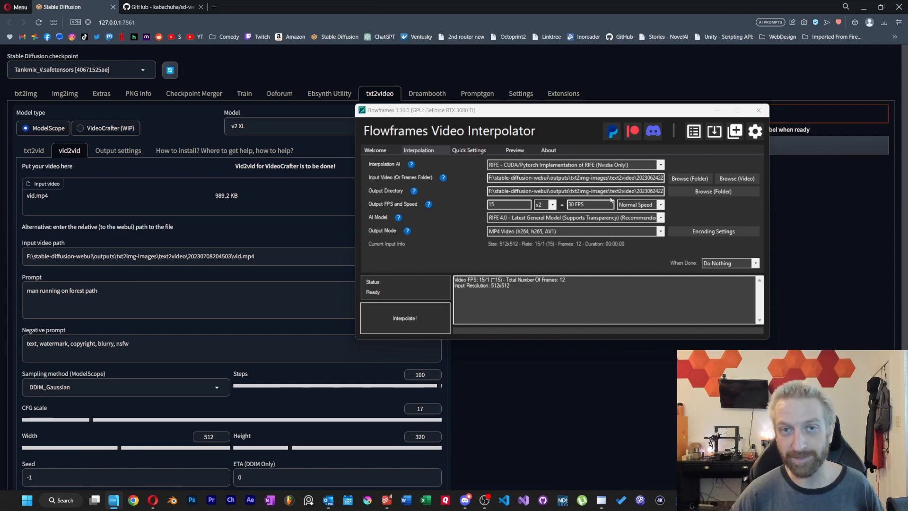
# Try Flowframes multipliers x9 and x4, settling on x3 for 45 FPS
pyautogui.click(550, 203)
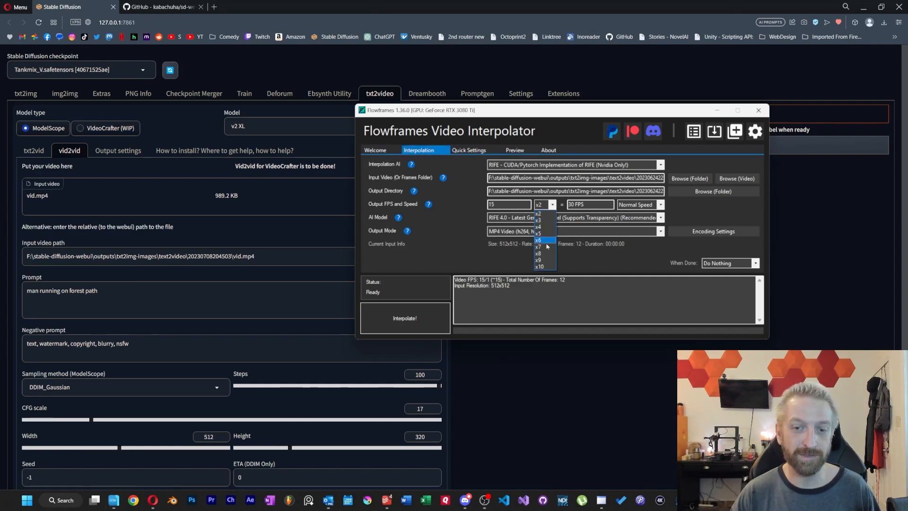
pyautogui.click(538, 260)
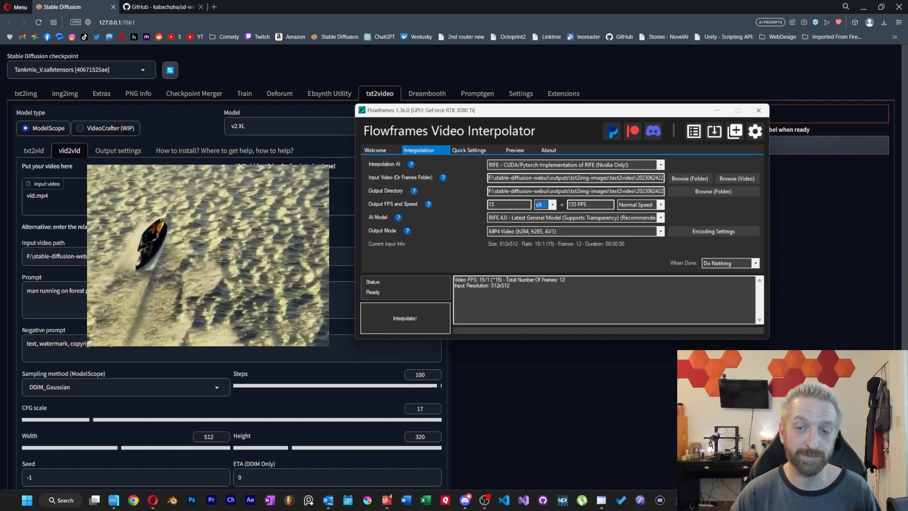
pyautogui.click(544, 204)
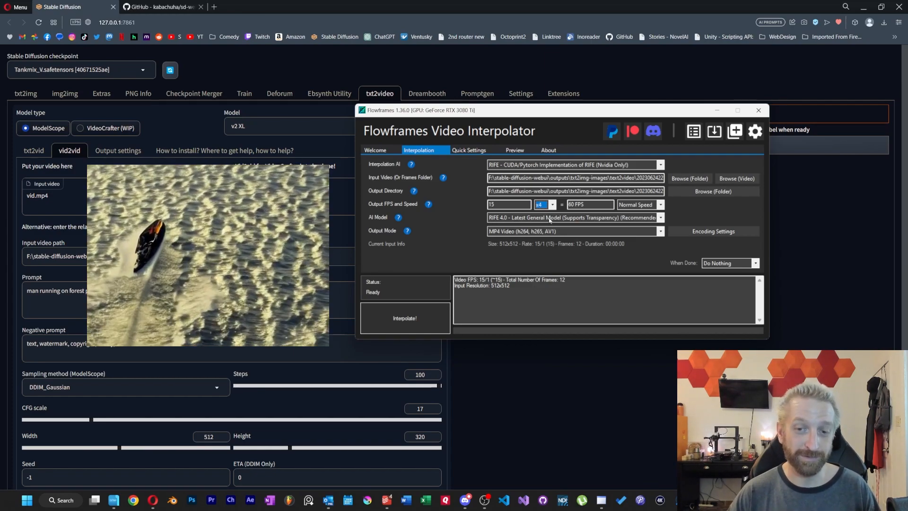
pyautogui.click(551, 203)
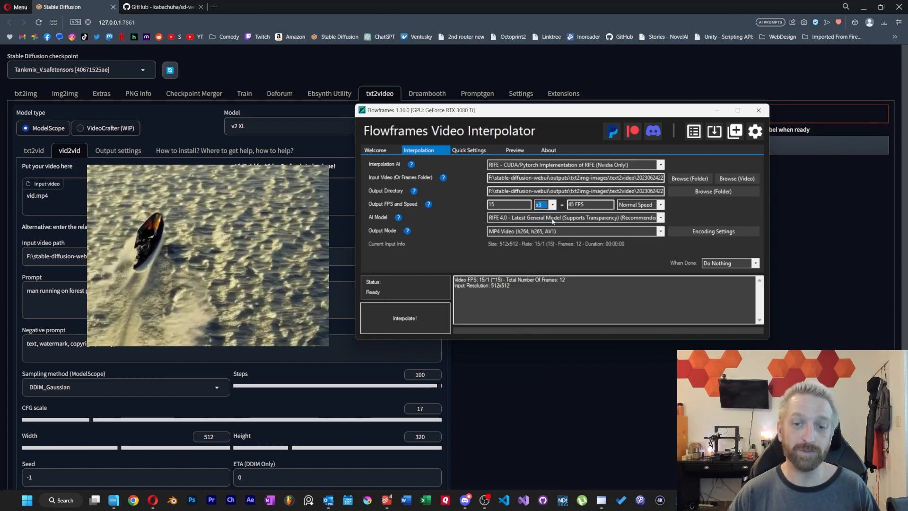